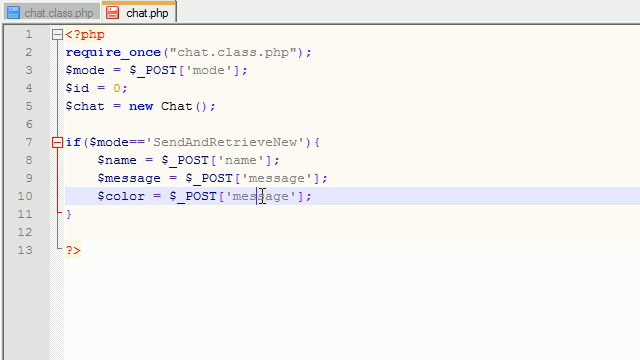
# Read color from $_POST['color'] and add $id = $_POST['id']; beneath it
pyautogui.write('color')
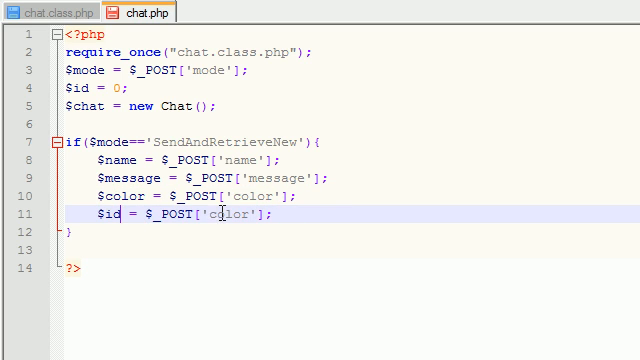
pyautogui.write('id')
pyautogui.write('if (){')
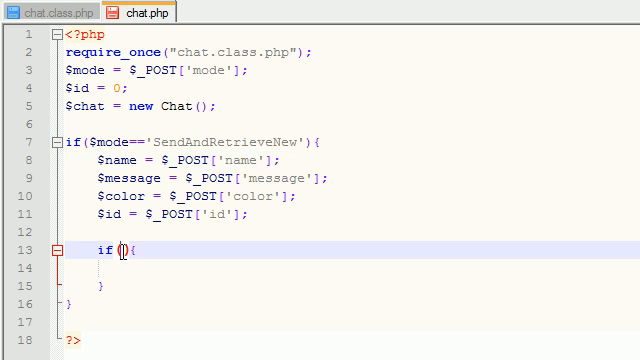
# Start the if condition with $name != '' comparisons beneath the POST assignments
pyautogui.write('$name')
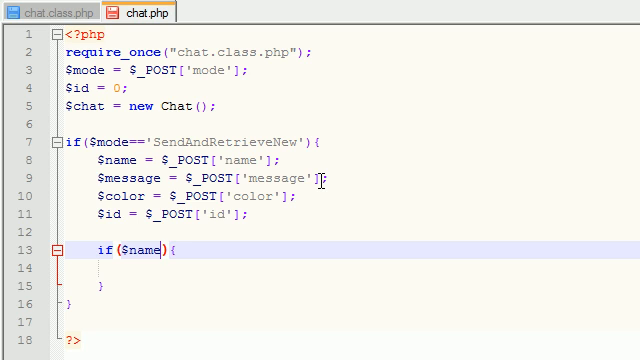
pyautogui.write('!')
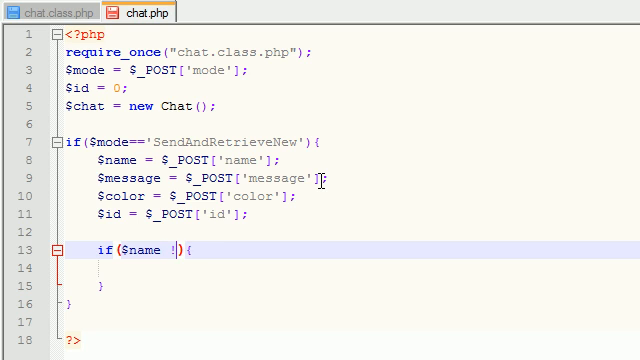
pyautogui.write("= ''")
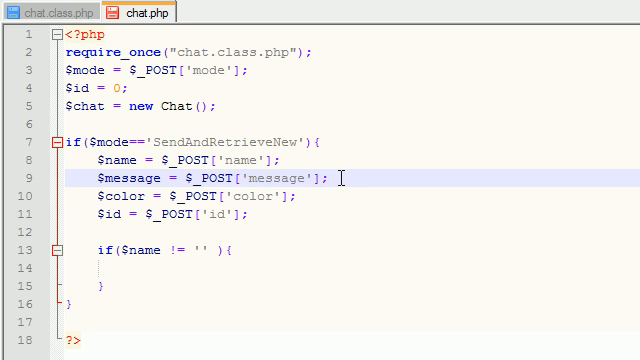
pyautogui.moveTo(328, 178)
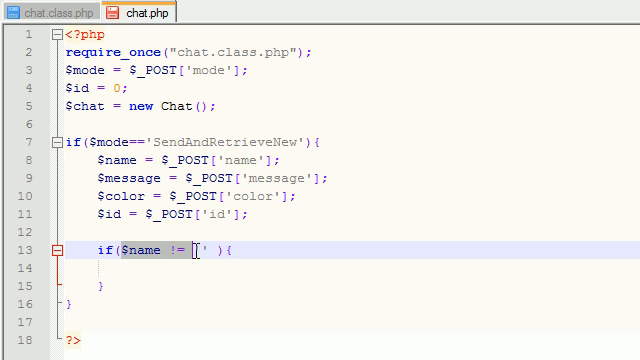
pyautogui.write("'")
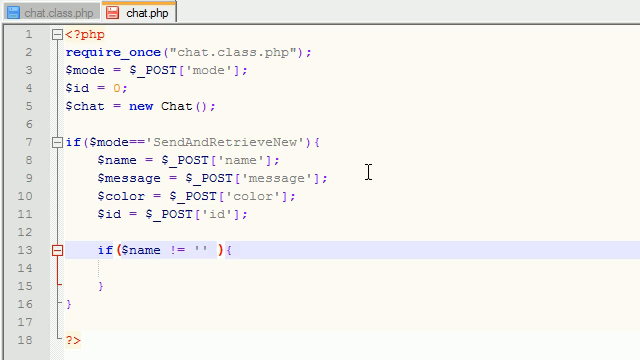
pyautogui.write('&&')
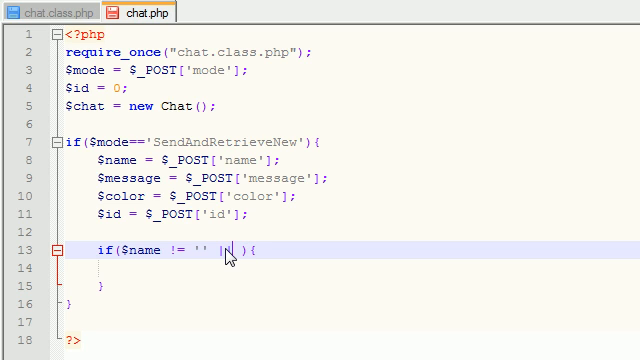
pyautogui.write("$name != ''")
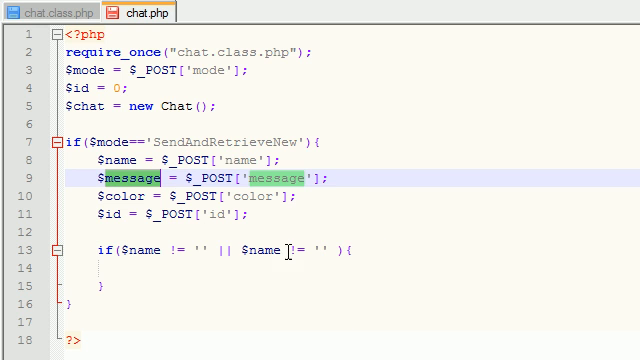
# Extend the condition with || checks on $message and $color being non-empty
pyautogui.write('$message')
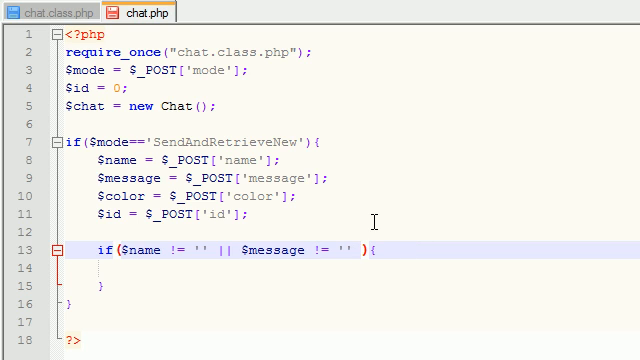
pyautogui.write('||')
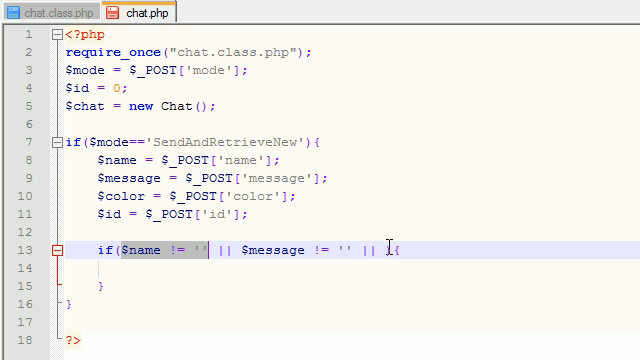
pyautogui.write("$name != ''")
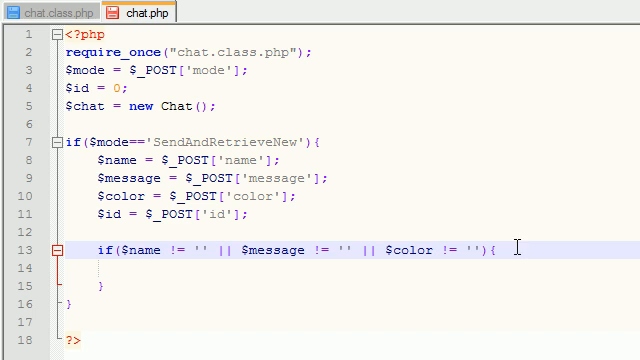
pyautogui.doubleClick(118, 248)
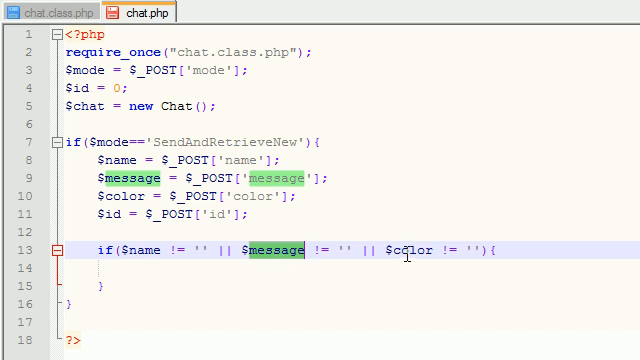
pyautogui.doubleClick(398, 250)
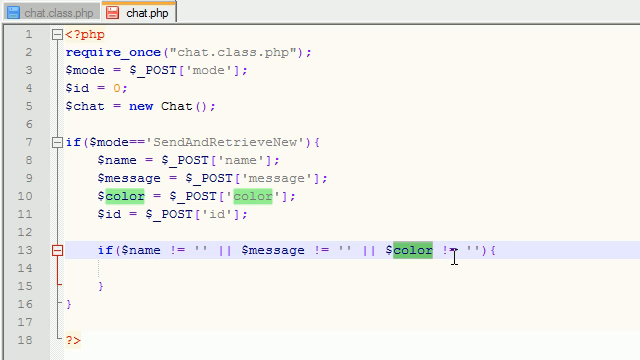
pyautogui.moveTo(226, 270)
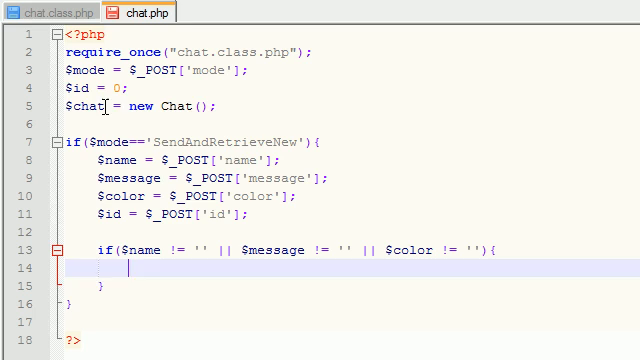
# Glance at chat.class.php, then begin a $chat-> call inside chat.php's if block
pyautogui.click(44, 12)
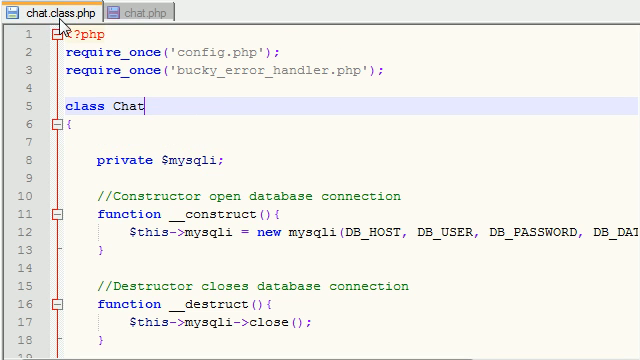
pyautogui.click(132, 12)
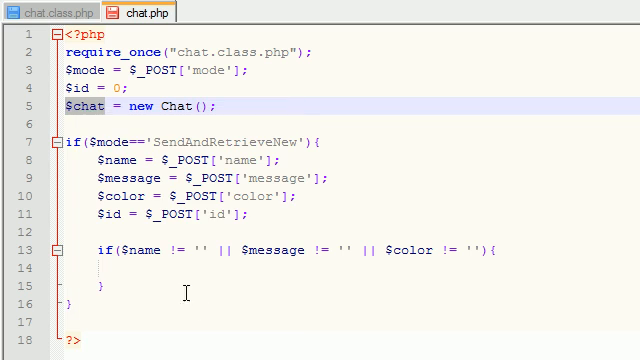
pyautogui.write('$chat')
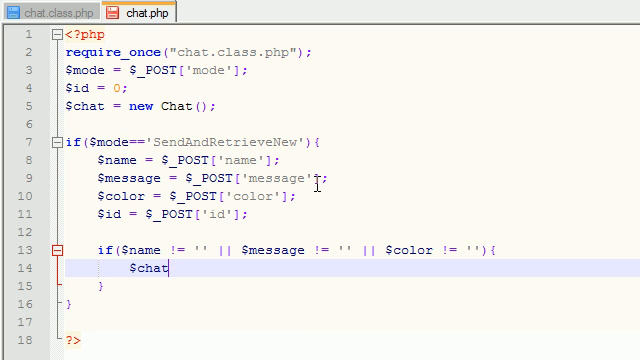
pyautogui.write('->')
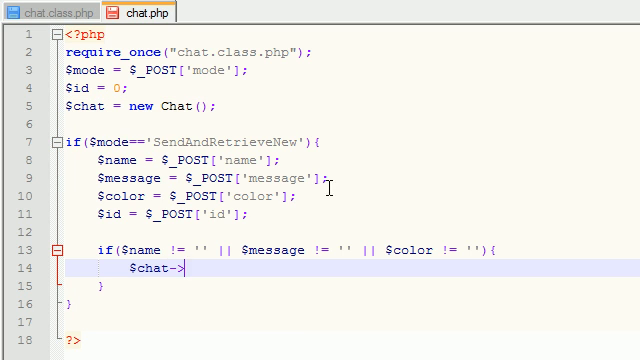
pyautogui.moveTo(40, 12)
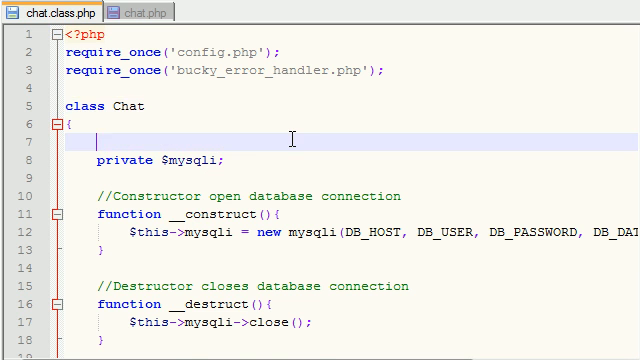
pyautogui.scroll(-3)
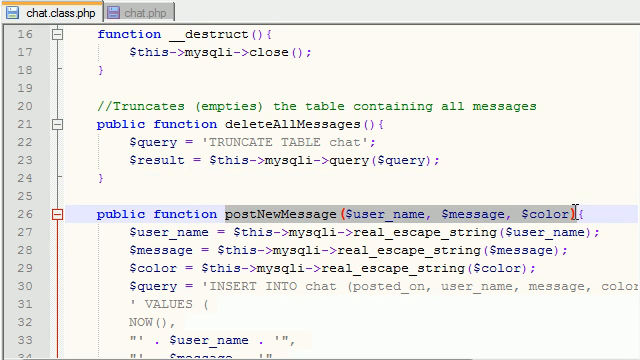
pyautogui.moveTo(310, 216)
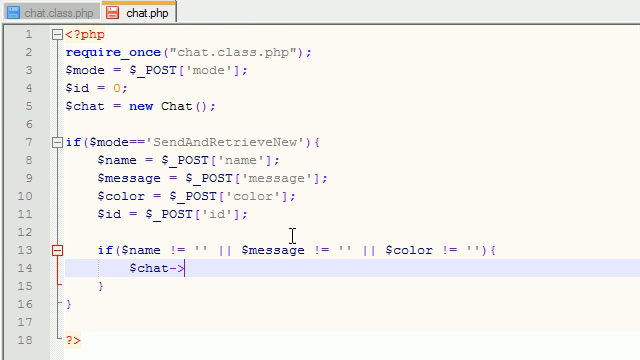
pyautogui.write('postNewMessage($user_name, $message, $color){')
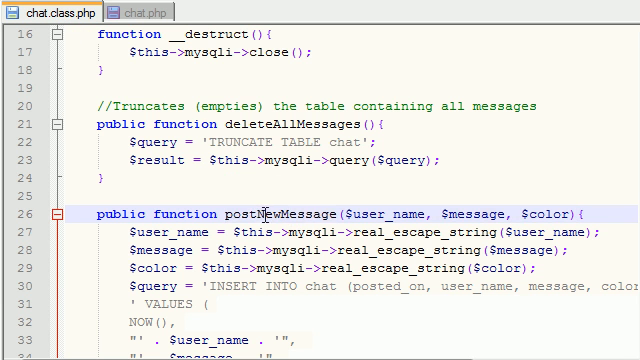
# Reuse postNewMessage from chat.class.php to form $chat->postNewMessage($name, $message, $color);
pyautogui.doubleClick(262, 212)
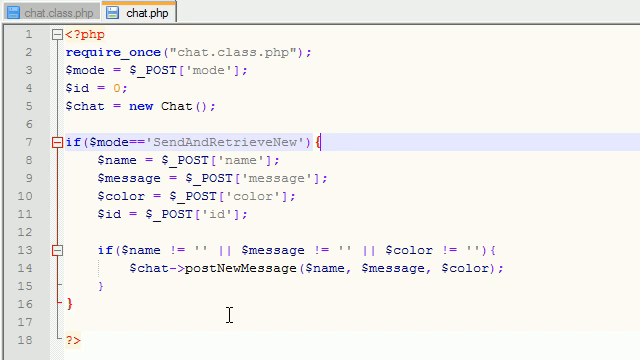
pyautogui.moveTo(306, 308)
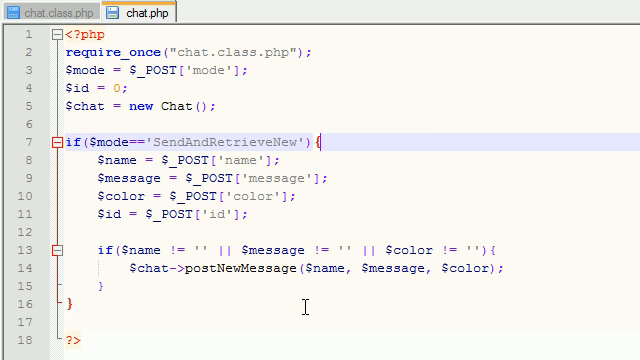